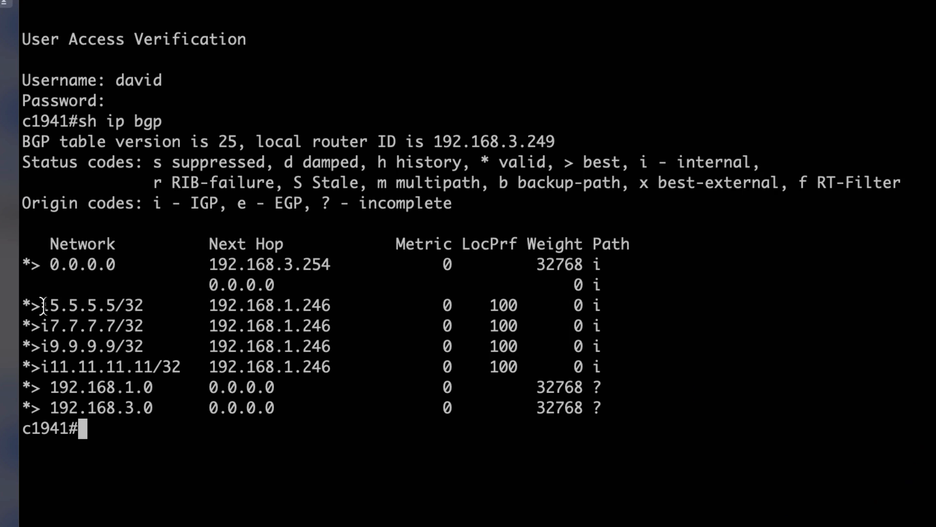
Highlight the c1941 BGP table rows, including routes via next hop 192.168.1.246.
{"action": "left_click_drag", "start_coordinate": [42, 304], "coordinate": [639, 361]}
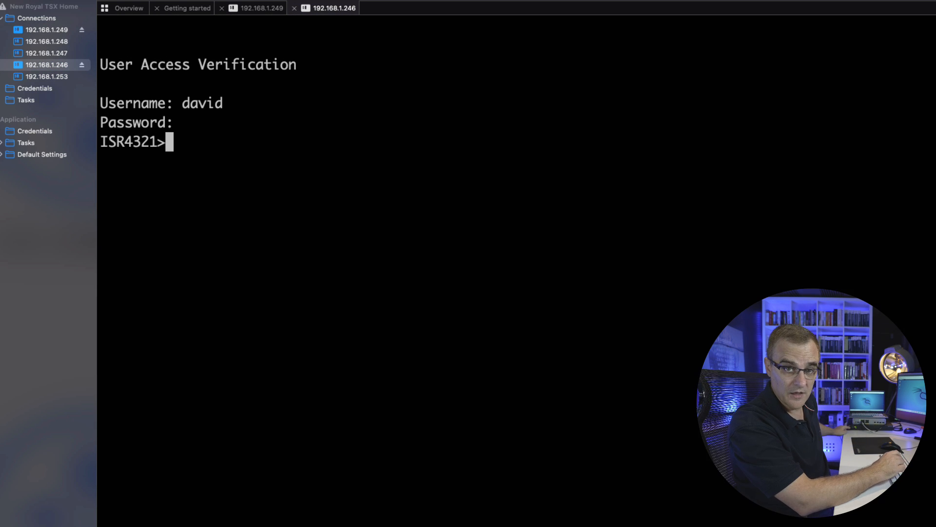
Enter 'en' at the ISR4321 prompt to begin enabling privileged mode.
{"action": "type", "text": "en"}
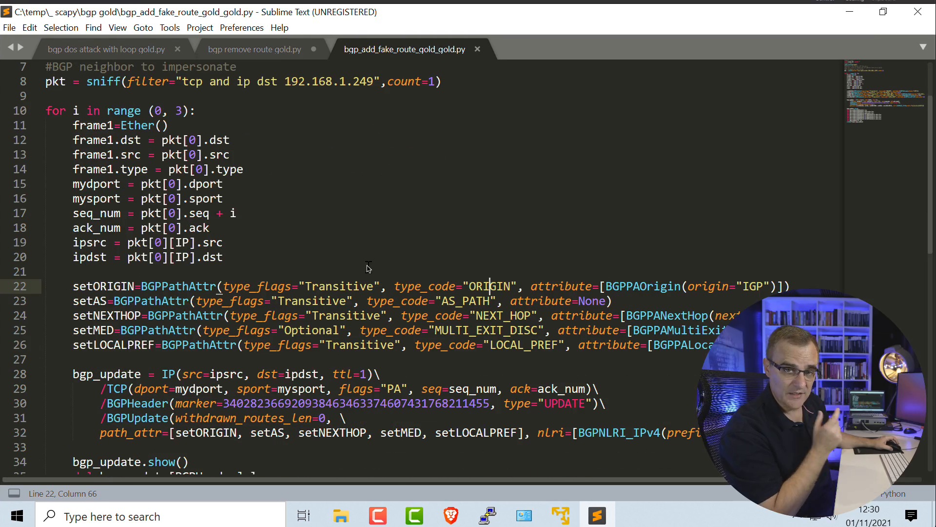
{"action": "scroll", "scroll_direction": "down", "scroll_amount": 3}
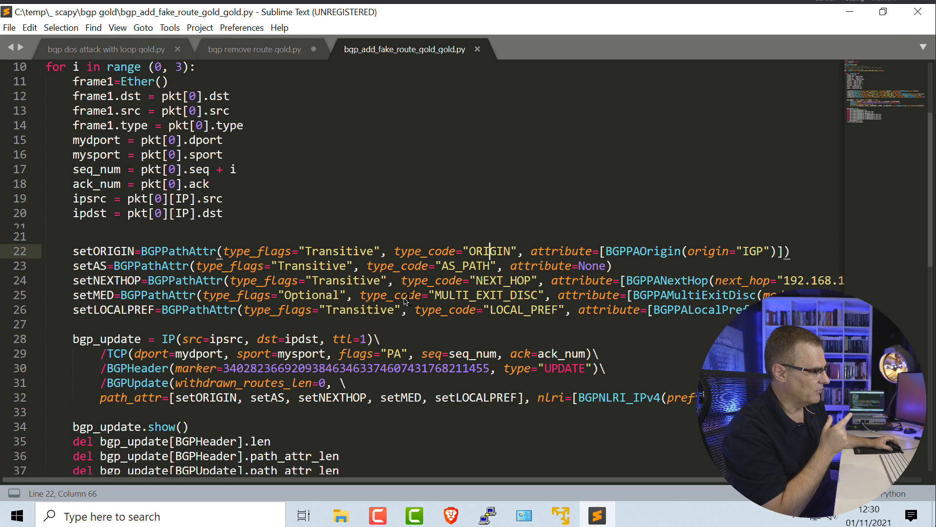